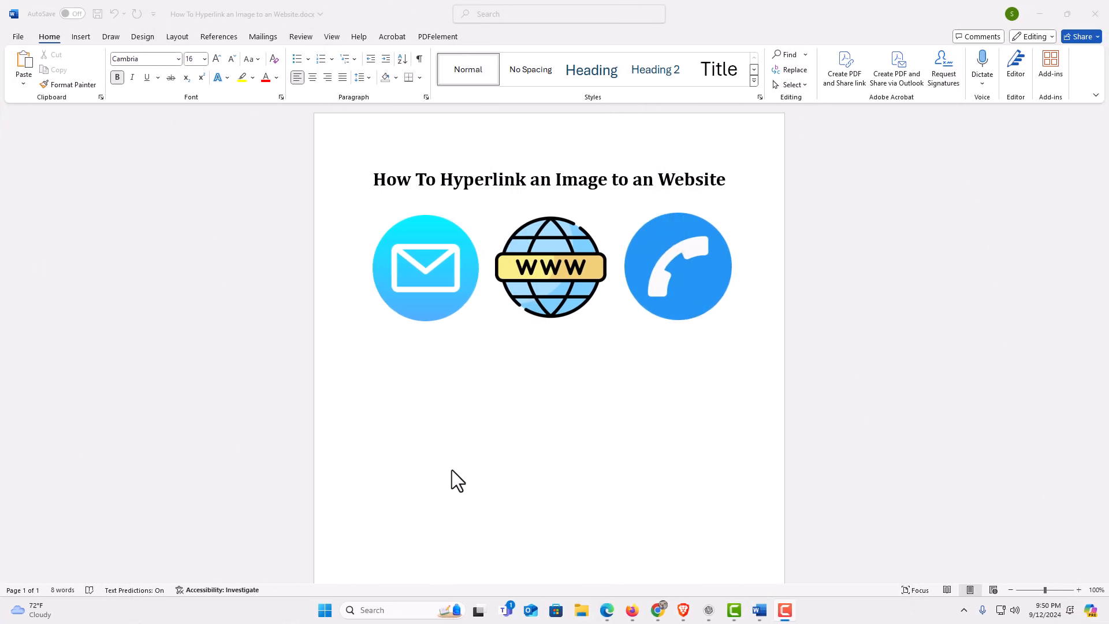
{"action": "mouse_move", "coordinate": [462, 476]}
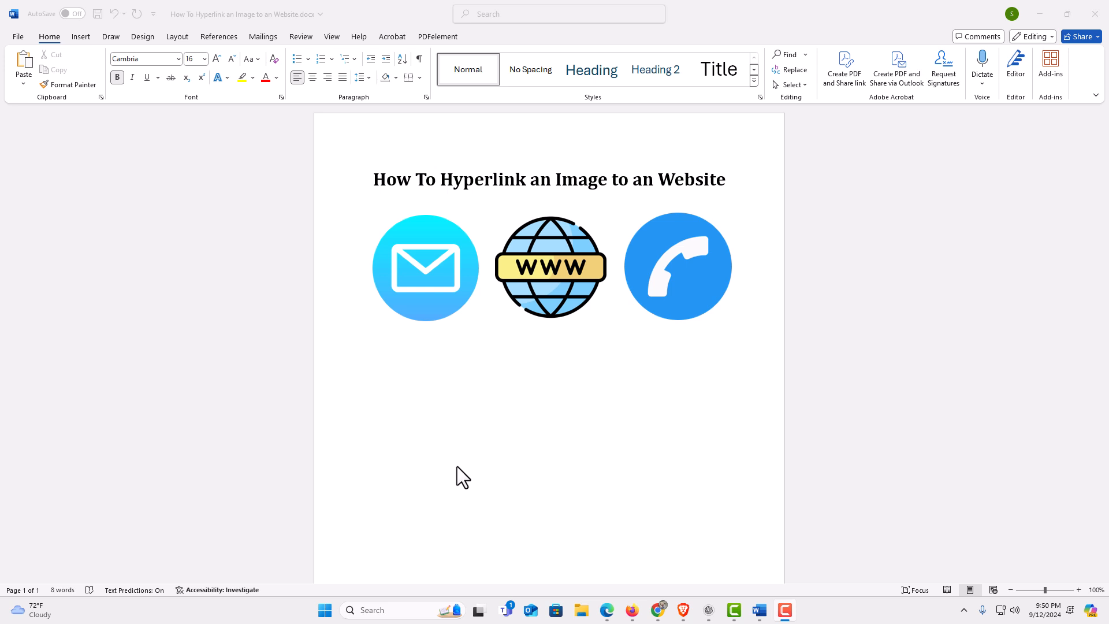
{"action": "mouse_move", "coordinate": [479, 451]}
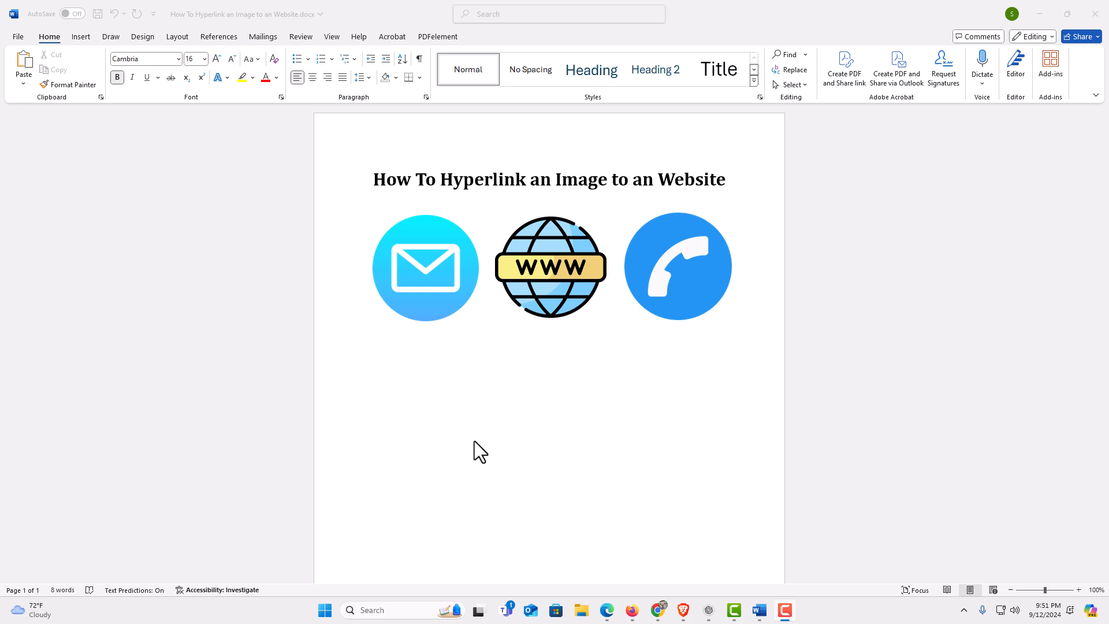
{"action": "mouse_move", "coordinate": [530, 363]}
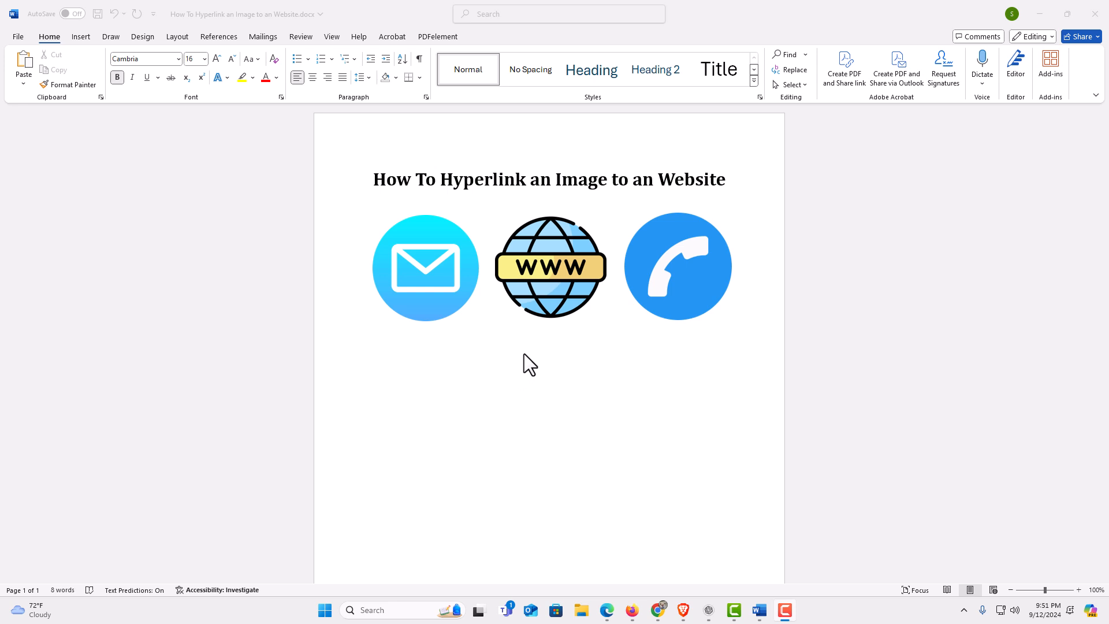
{"action": "mouse_move", "coordinate": [558, 350]}
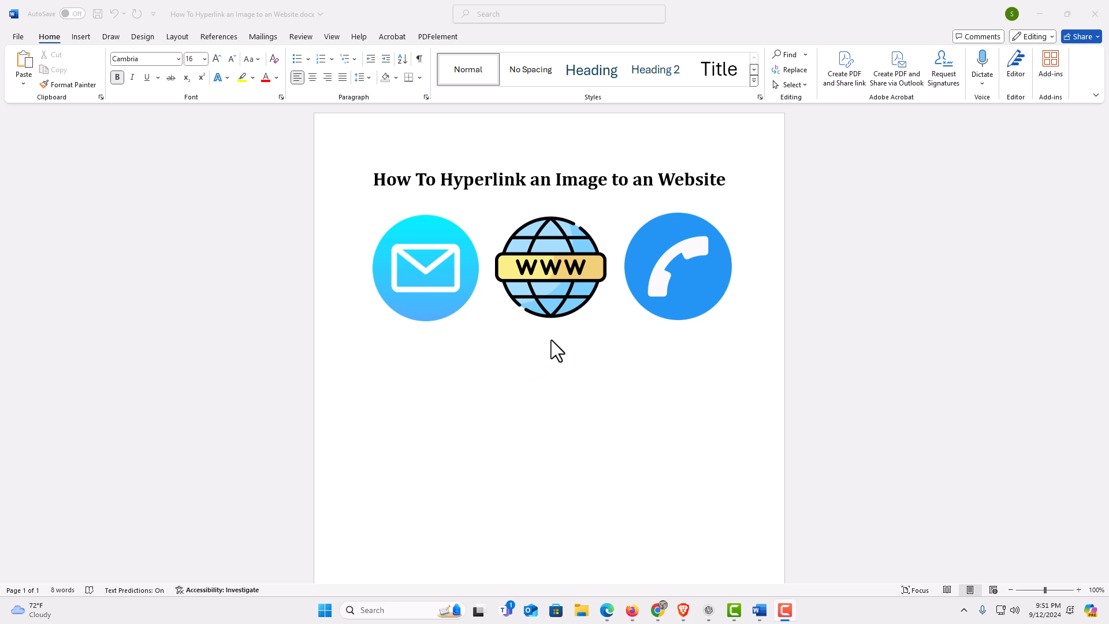
Select the globe image and bring up the Insert Hyperlink dialog for it via Insert > Link
{"action": "left_click", "coordinate": [551, 267]}
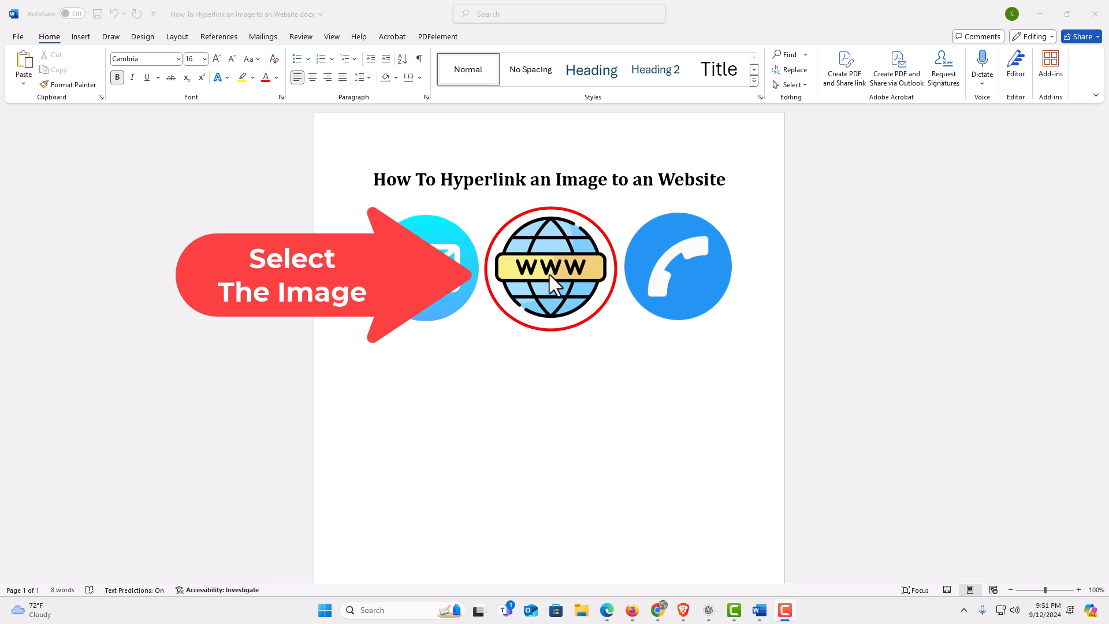
{"action": "left_click", "coordinate": [551, 268]}
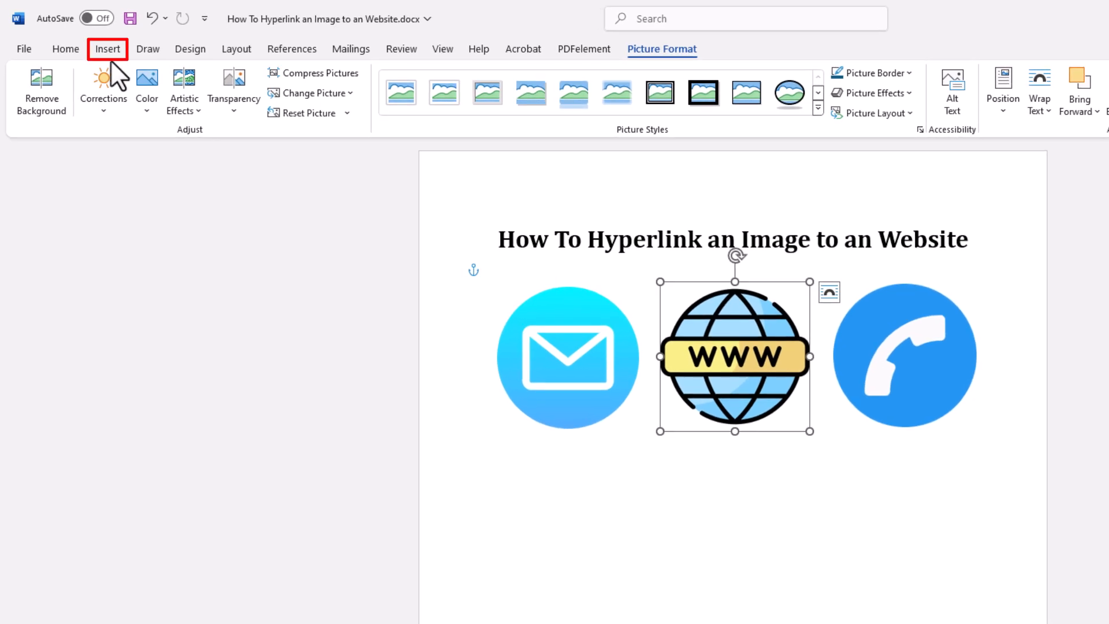
{"action": "left_click", "coordinate": [108, 49]}
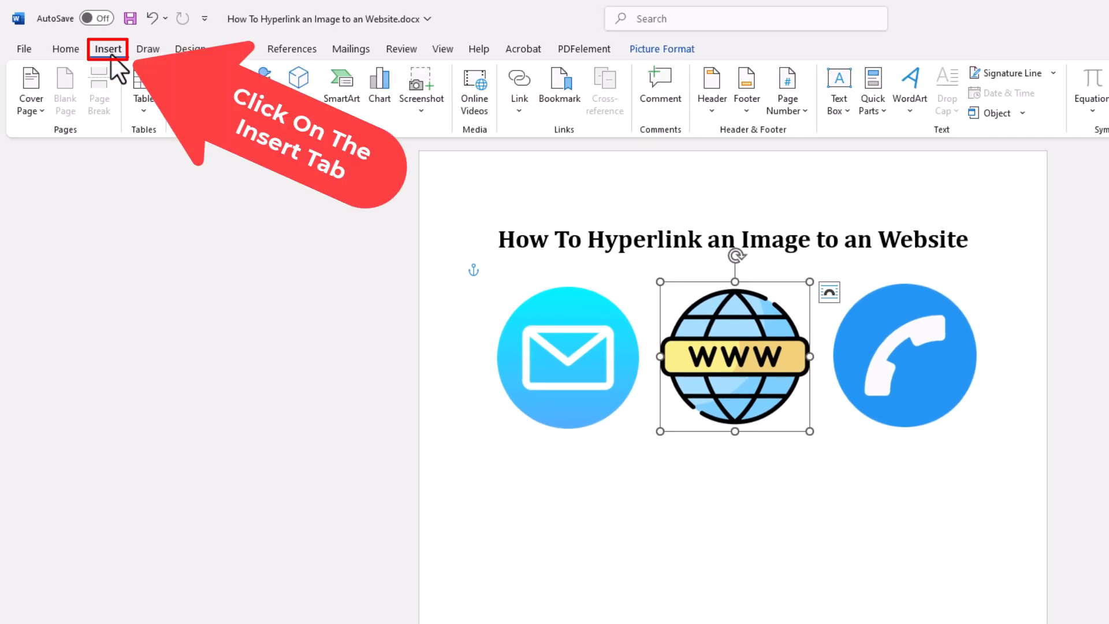
{"action": "left_click", "coordinate": [108, 49]}
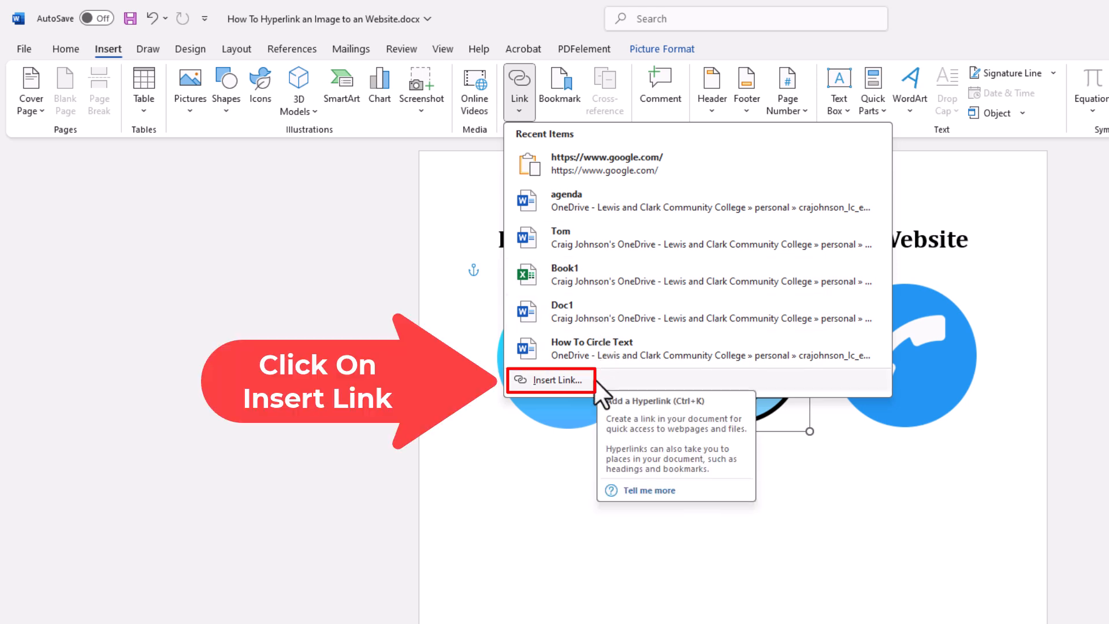
{"action": "left_click", "coordinate": [551, 380]}
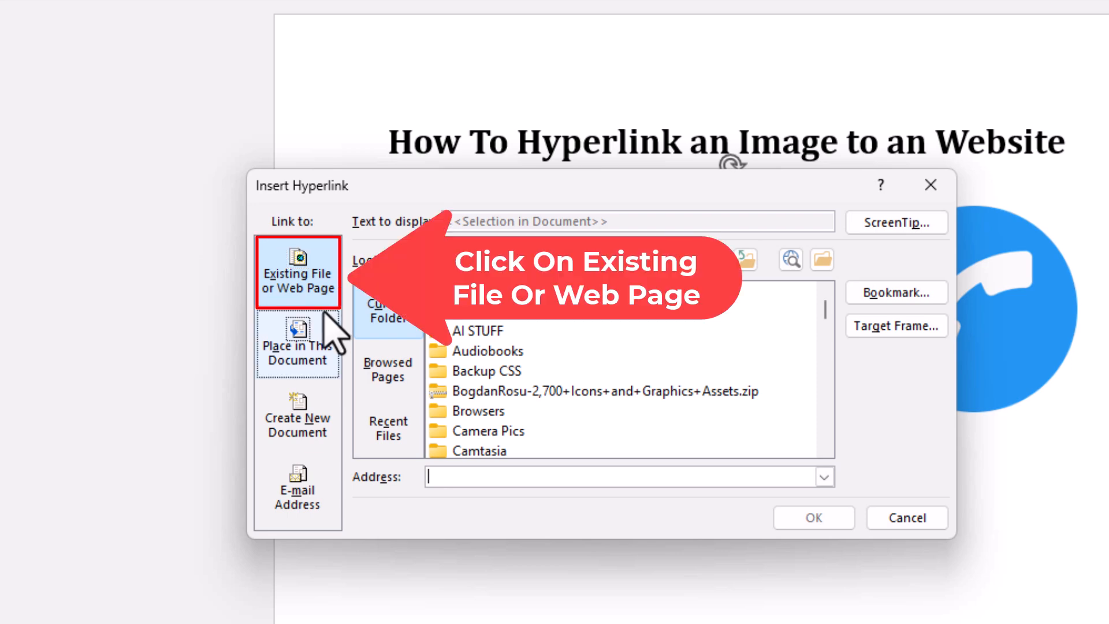
{"action": "left_click", "coordinate": [297, 271]}
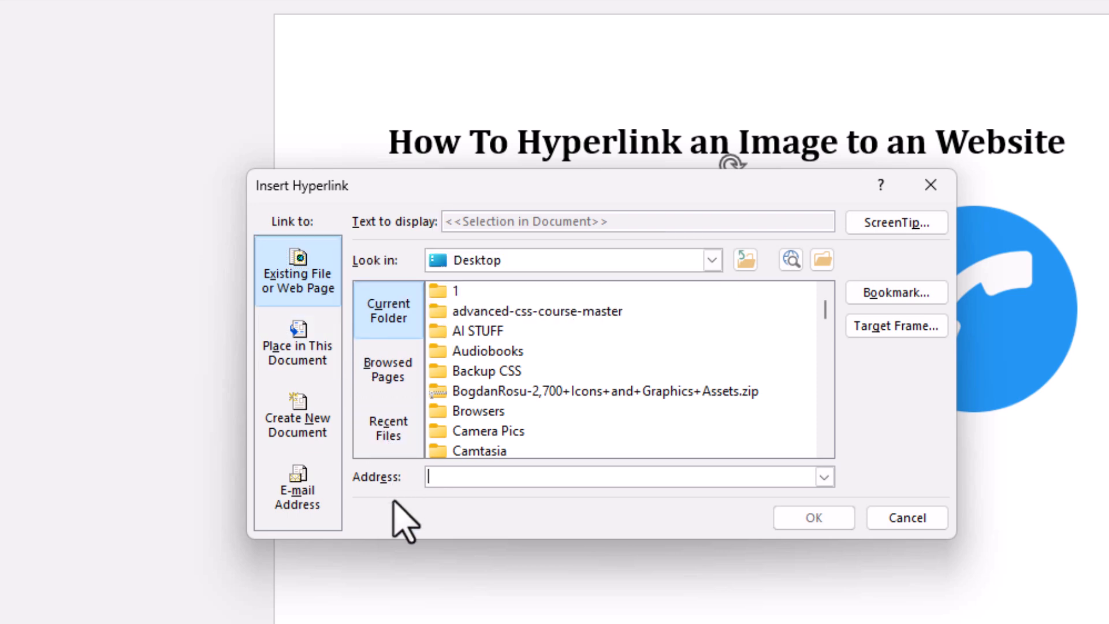
{"action": "left_click", "coordinate": [622, 476]}
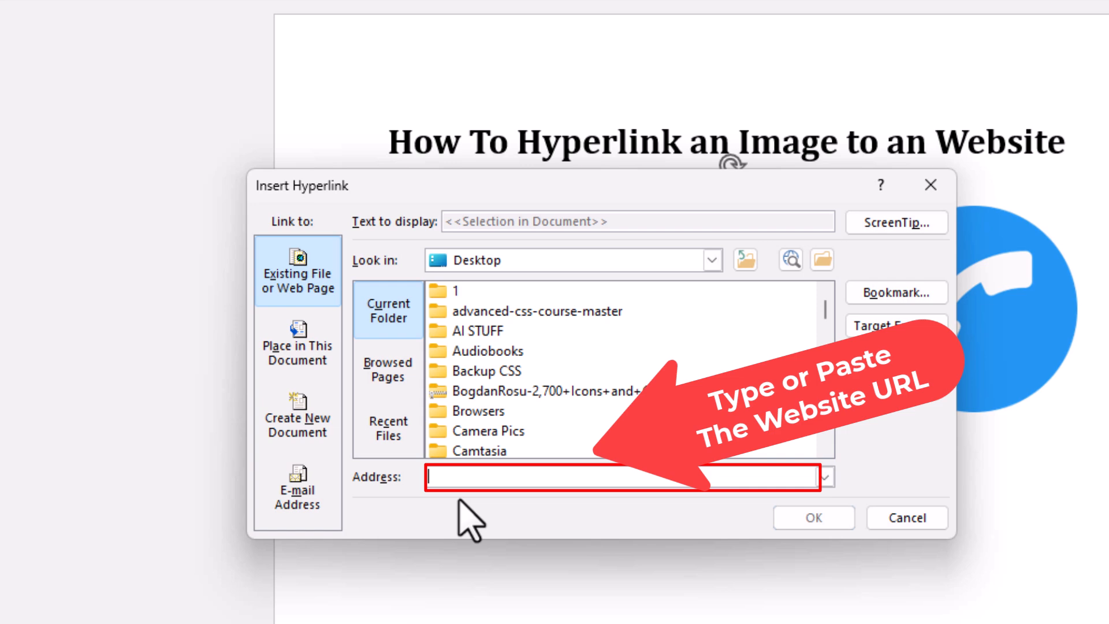
{"action": "mouse_move", "coordinate": [467, 506]}
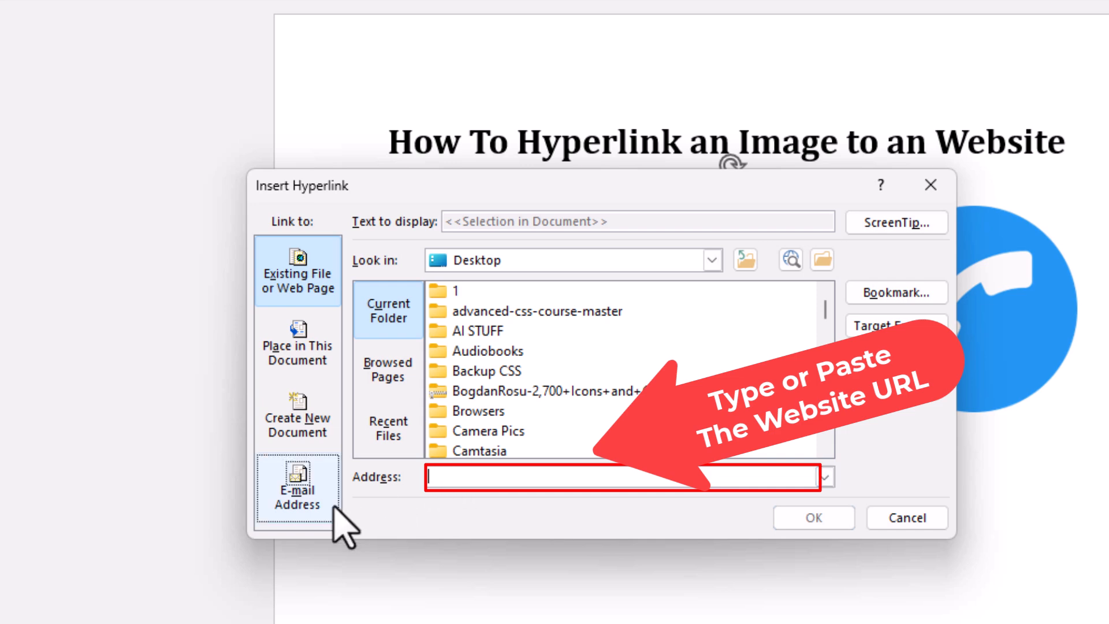
{"action": "type", "text": "https://www.google.com/"}
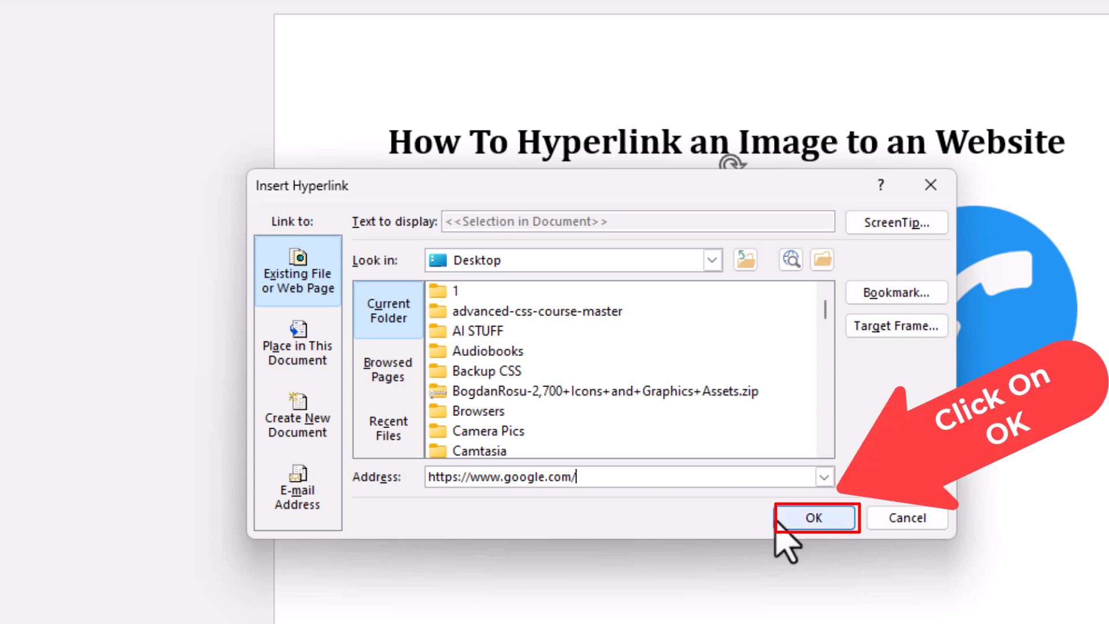
{"action": "left_click", "coordinate": [813, 517]}
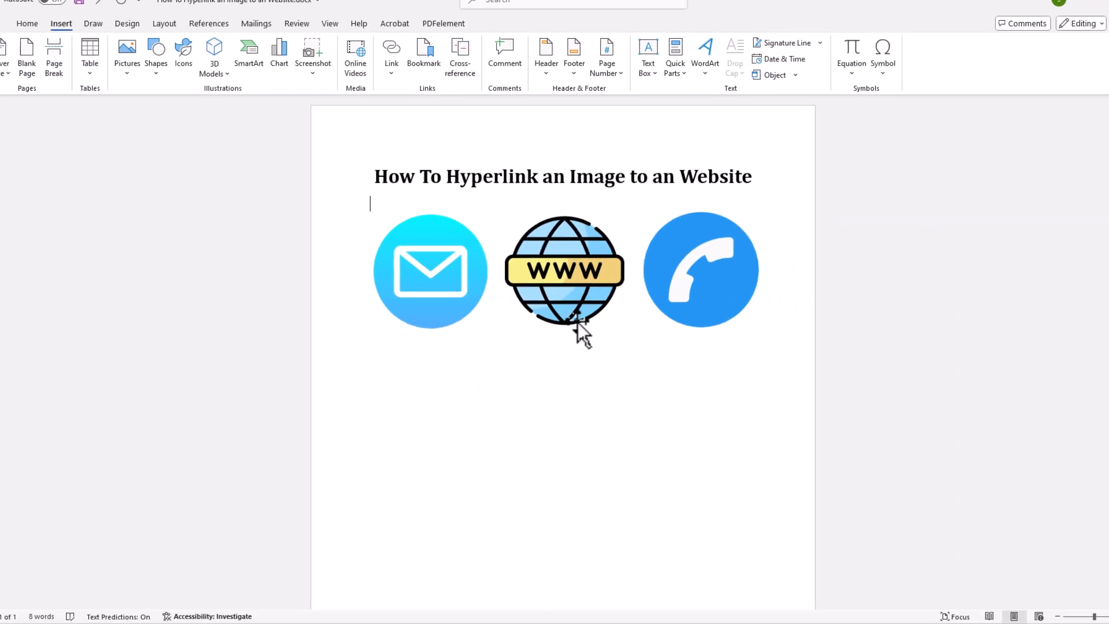
{"action": "mouse_move", "coordinate": [558, 290]}
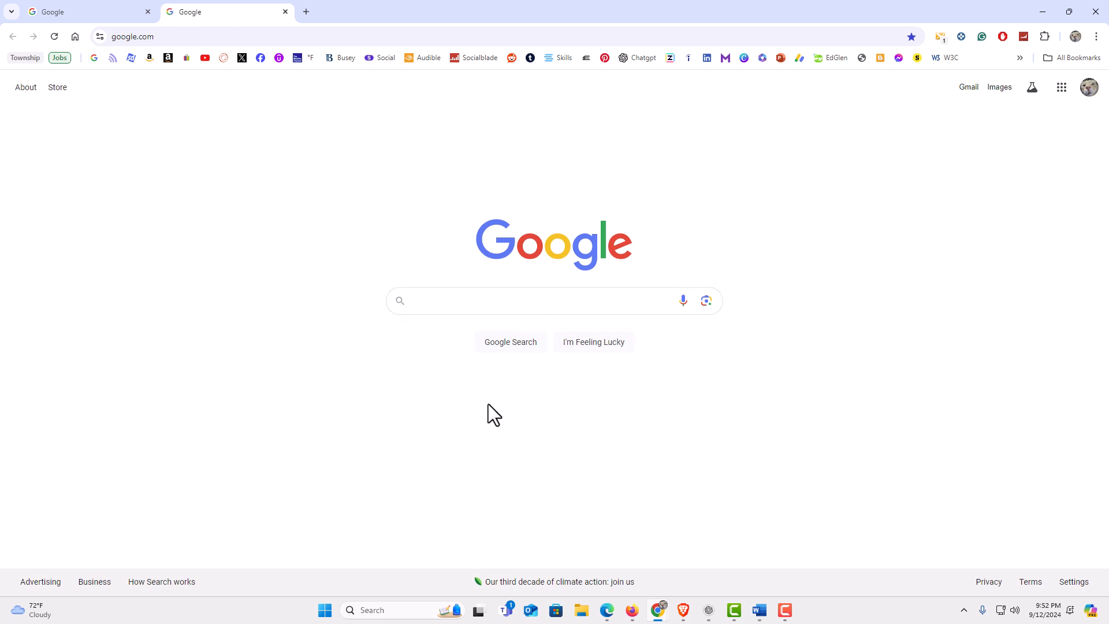
{"action": "mouse_move", "coordinate": [761, 609]}
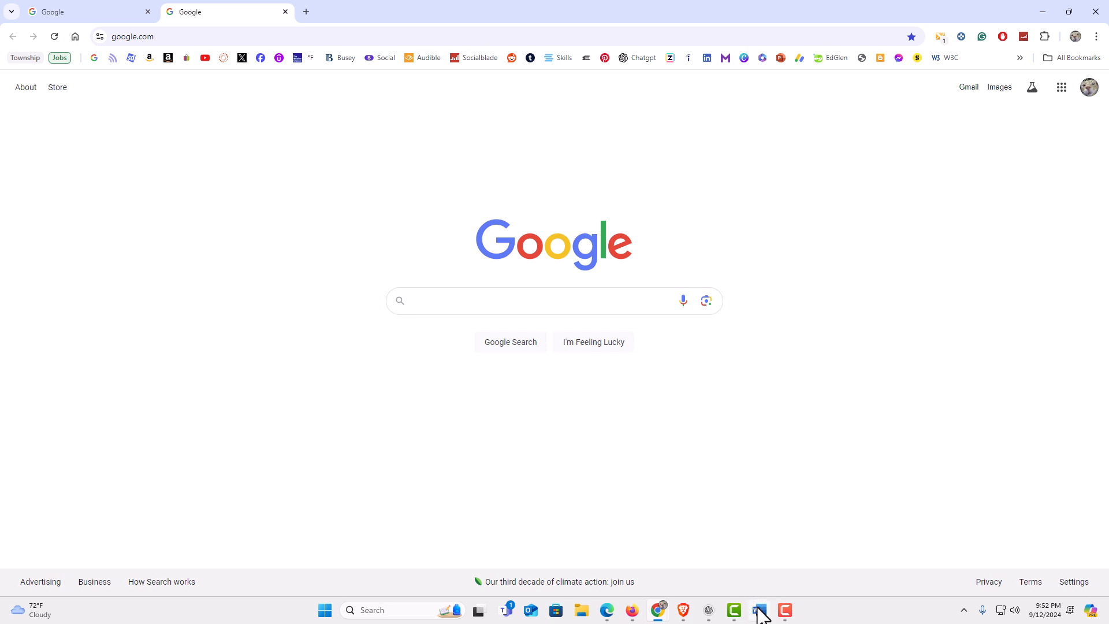
Return from Google in Chrome to the Word document via the taskbar
{"action": "left_click", "coordinate": [758, 610]}
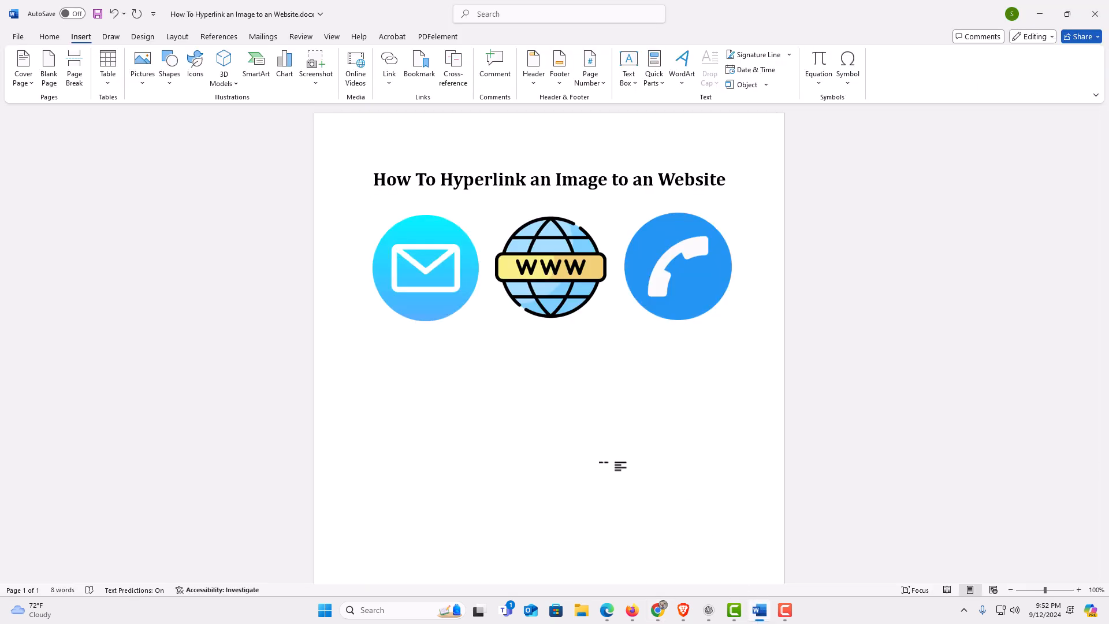
{"action": "left_click", "coordinate": [369, 204]}
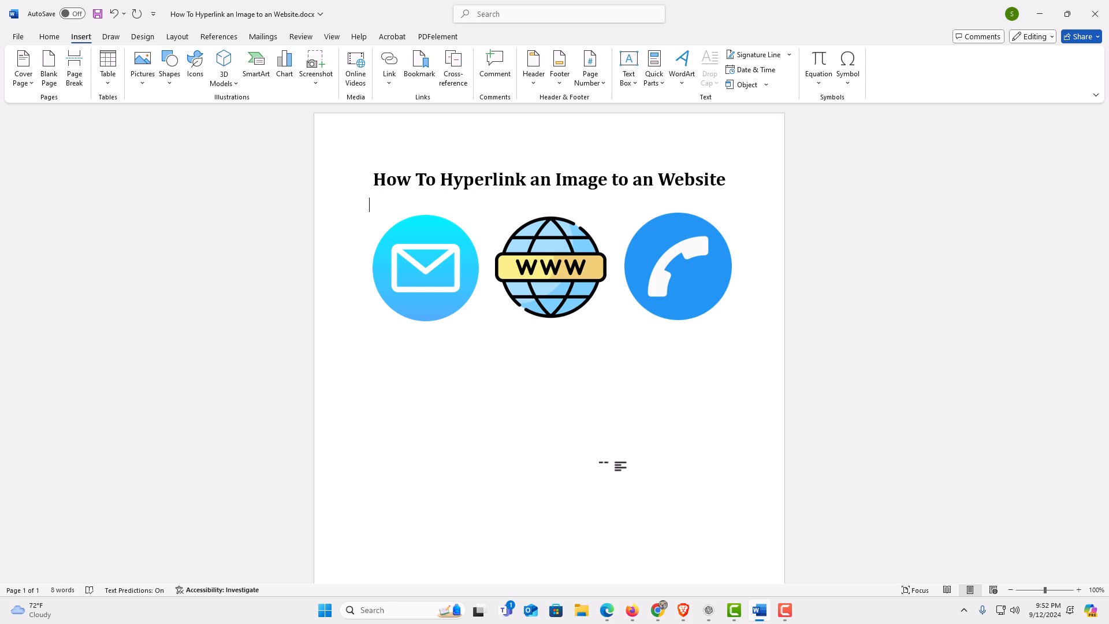